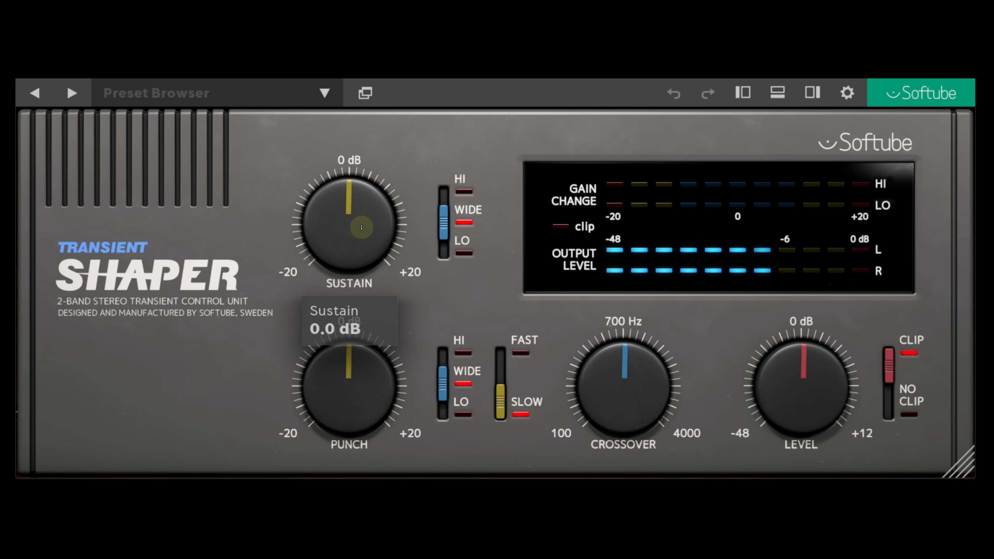
Set the Sustain knob to around 0 dB before moving on to Saturn 2.
{"action": "left_click_drag", "start_coordinate": [361, 228], "coordinate": [361, 114]}
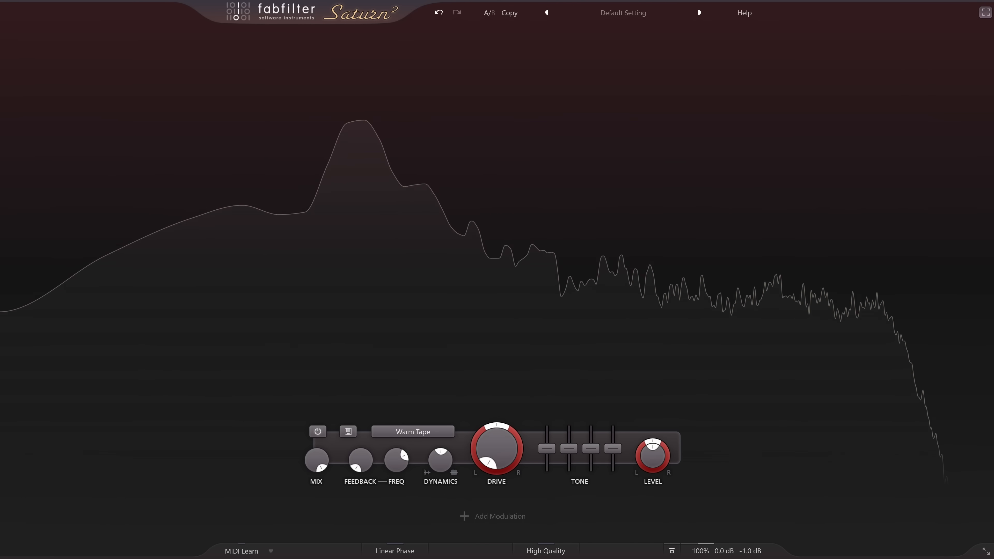
Add Envelope Follower sources in Envelope mode and route EF 1 to the band's Level knob.
{"action": "left_click", "coordinate": [464, 516]}
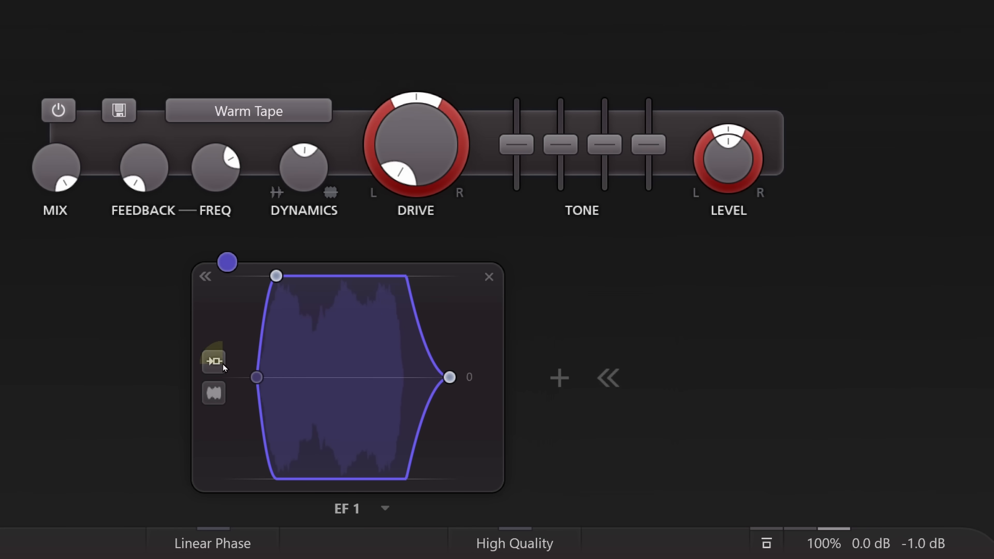
{"action": "left_click", "coordinate": [213, 395]}
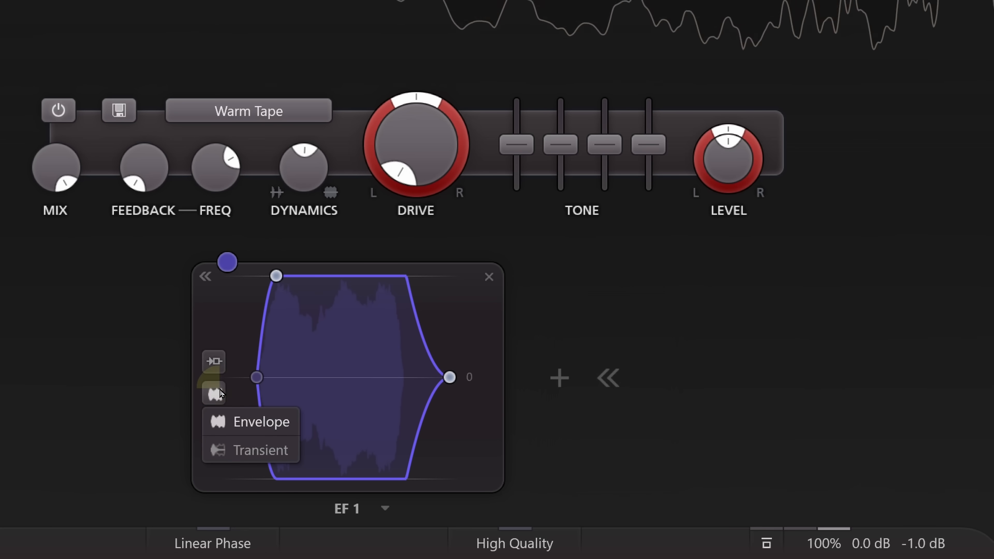
{"action": "mouse_move", "coordinate": [257, 450]}
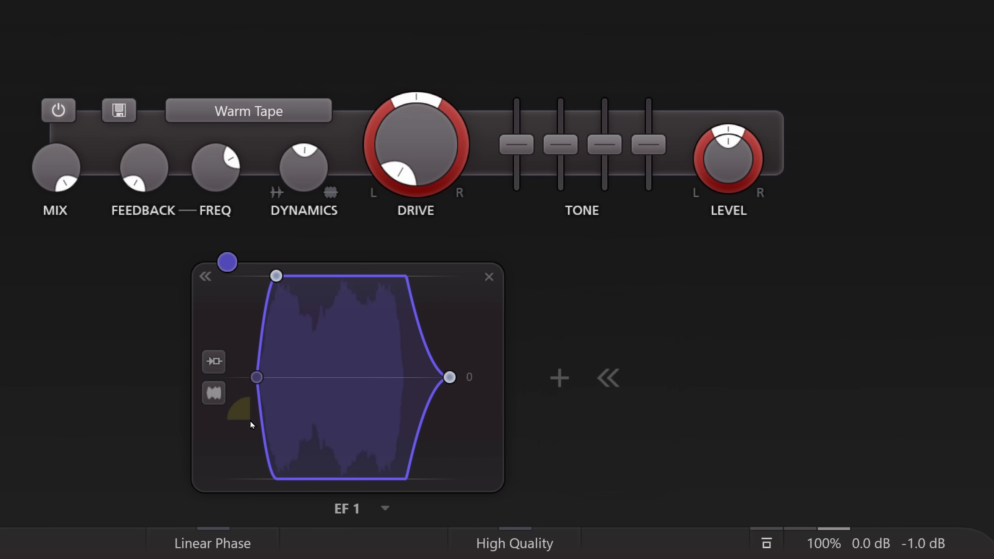
{"action": "left_click", "coordinate": [561, 379]}
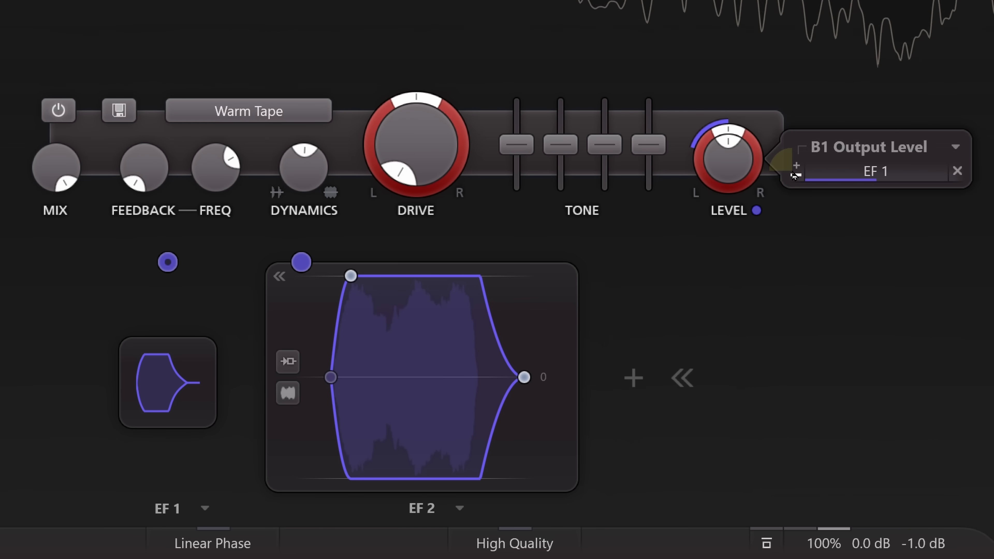
{"action": "mouse_move", "coordinate": [706, 152]}
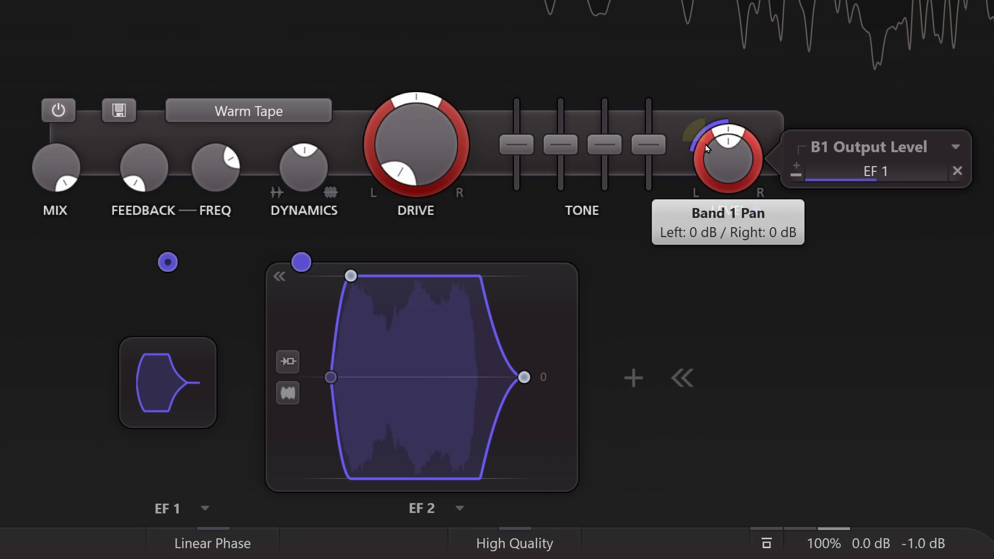
{"action": "mouse_move", "coordinate": [706, 169]}
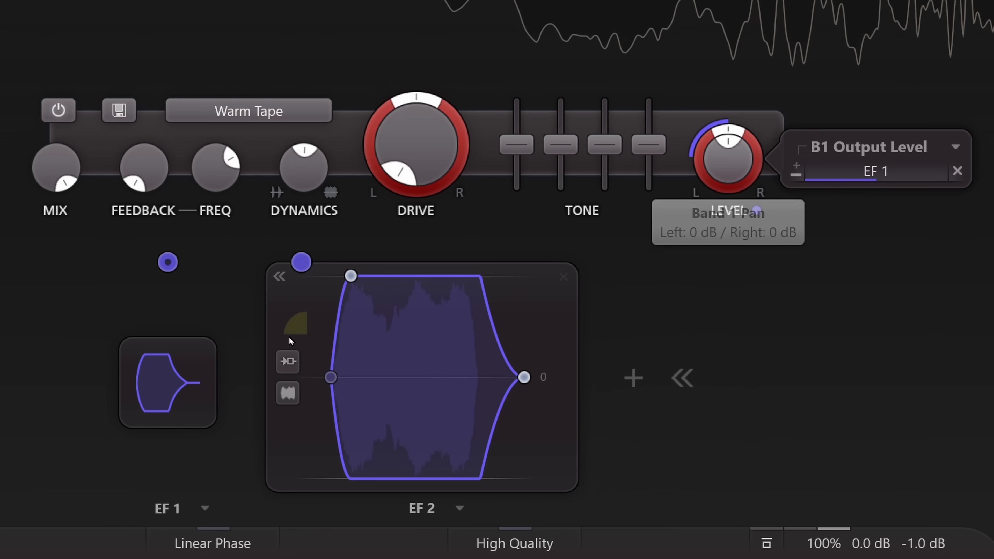
Route EF 2 to the band output Level and lengthen EF 1's attack to about 34 ms.
{"action": "left_click_drag", "start_coordinate": [300, 261], "coordinate": [727, 158]}
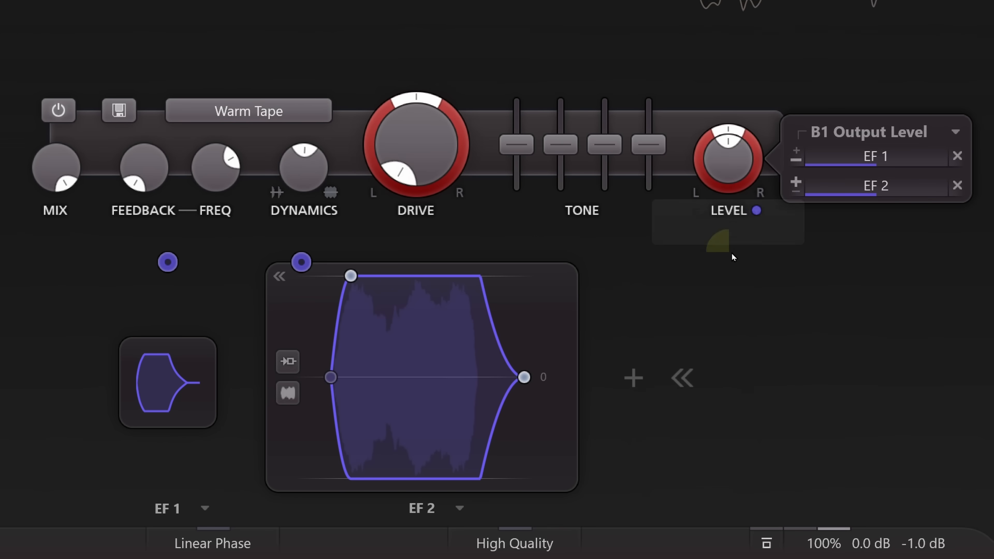
{"action": "mouse_move", "coordinate": [801, 232]}
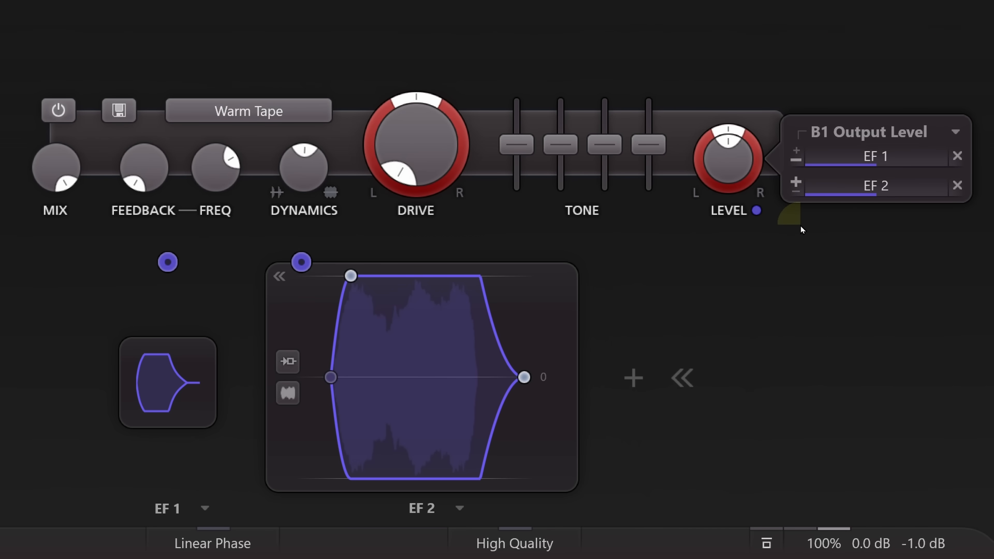
{"action": "mouse_move", "coordinate": [766, 543]}
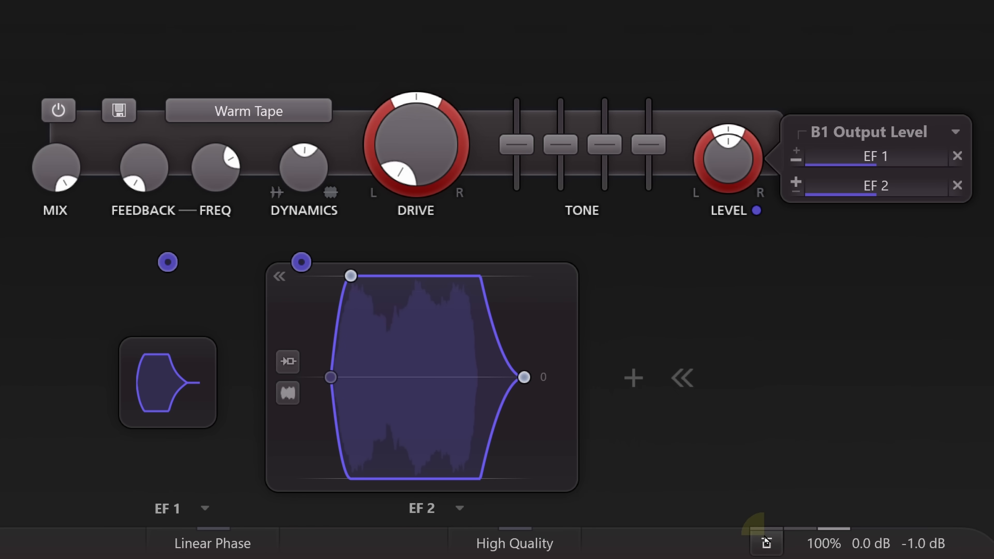
{"action": "mouse_move", "coordinate": [173, 381]}
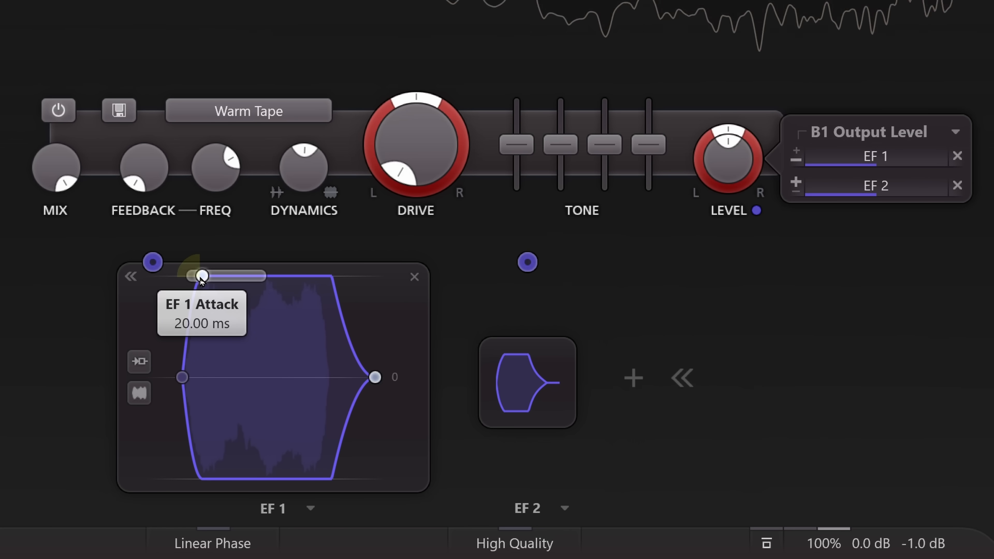
{"action": "left_click_drag", "start_coordinate": [199, 276], "coordinate": [209, 275]}
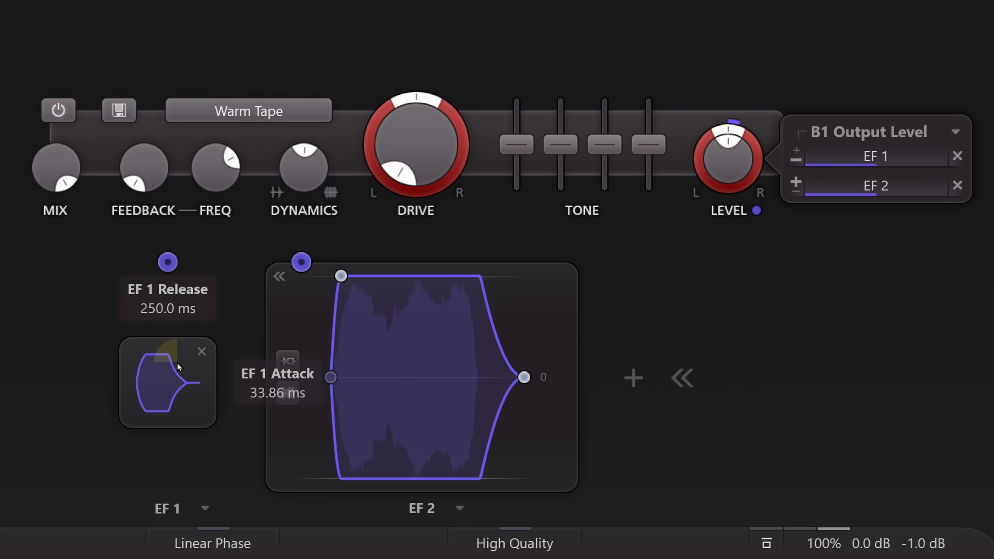
{"action": "mouse_move", "coordinate": [743, 153]}
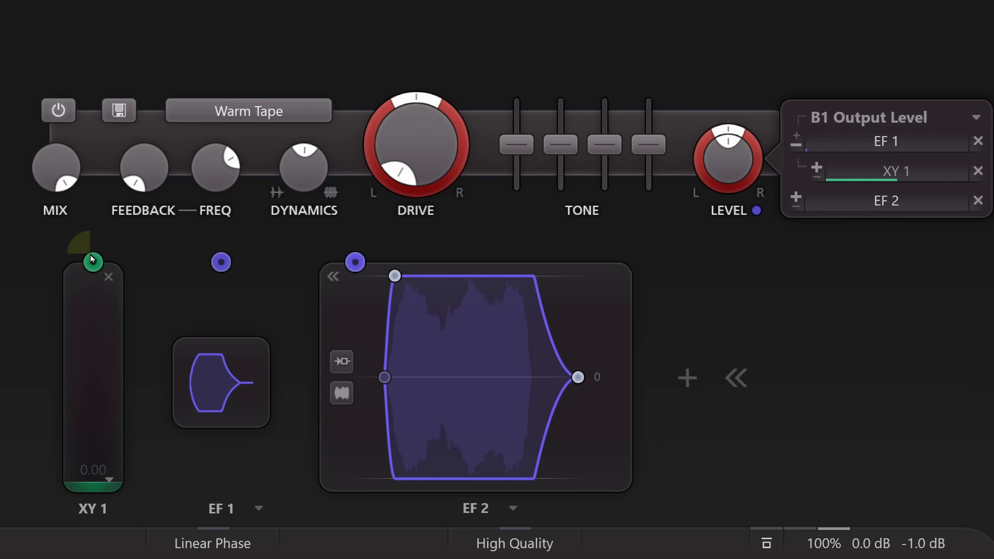
Sweep the XY 1 amount through about 0.9, 0.4 and 0.2, then settle it at maximum.
{"action": "left_click_drag", "start_coordinate": [92, 261], "coordinate": [887, 203]}
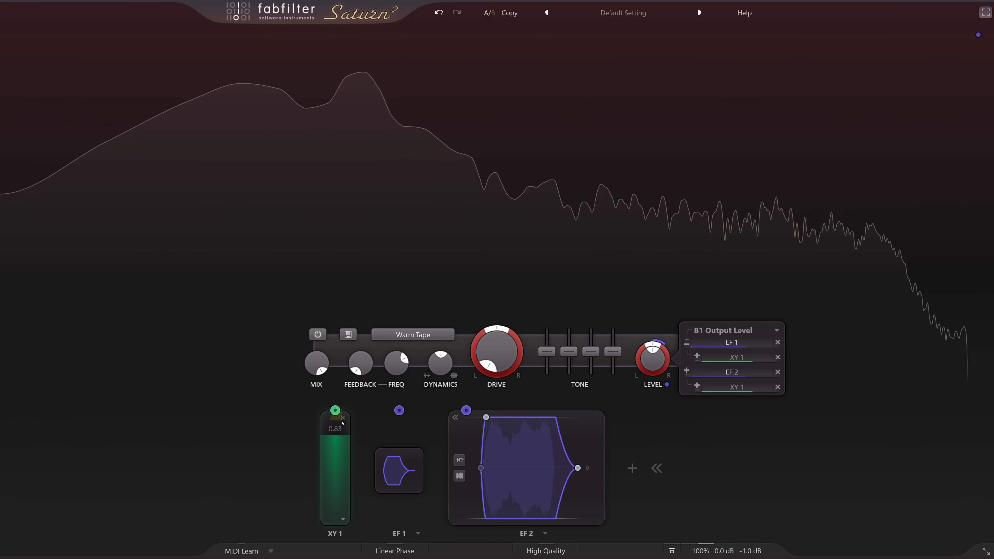
{"action": "left_click_drag", "start_coordinate": [335, 425], "coordinate": [335, 411]}
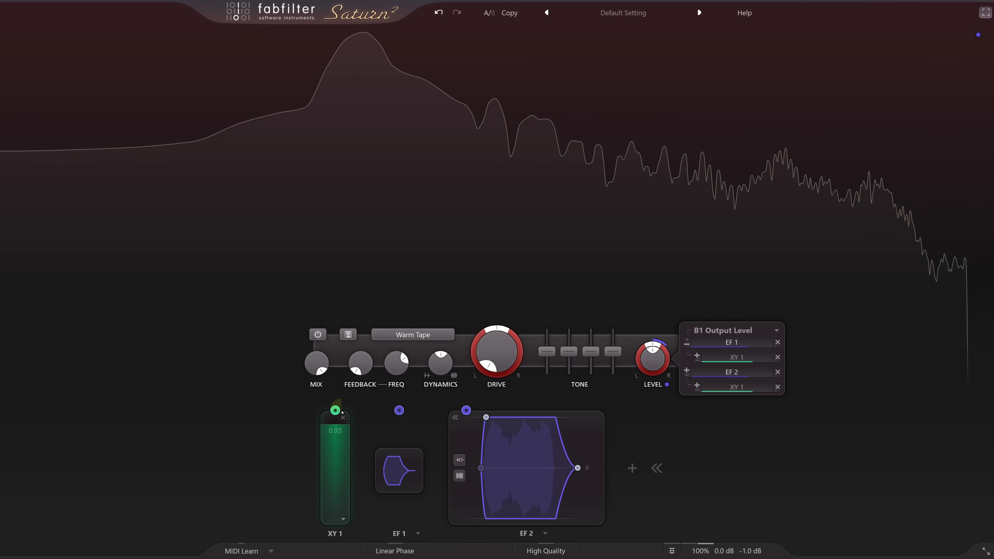
{"action": "left_click_drag", "start_coordinate": [336, 411], "coordinate": [335, 418]}
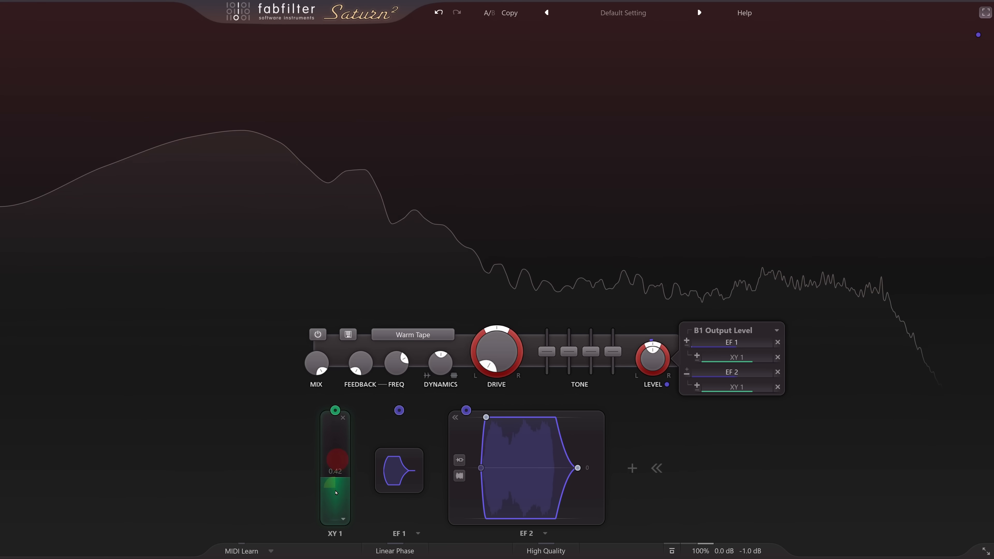
{"action": "left_click_drag", "start_coordinate": [336, 473], "coordinate": [341, 505]}
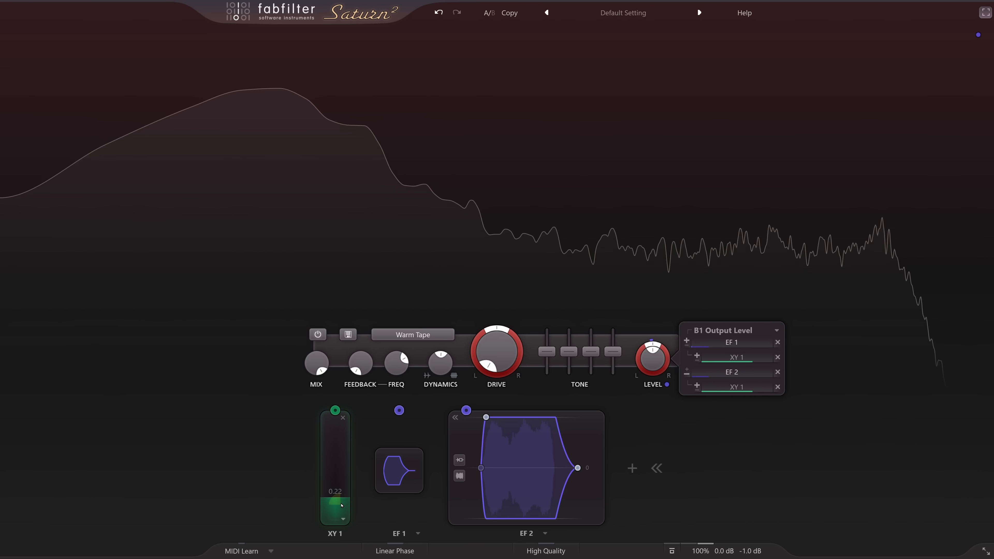
{"action": "left_click_drag", "start_coordinate": [335, 505], "coordinate": [335, 422]}
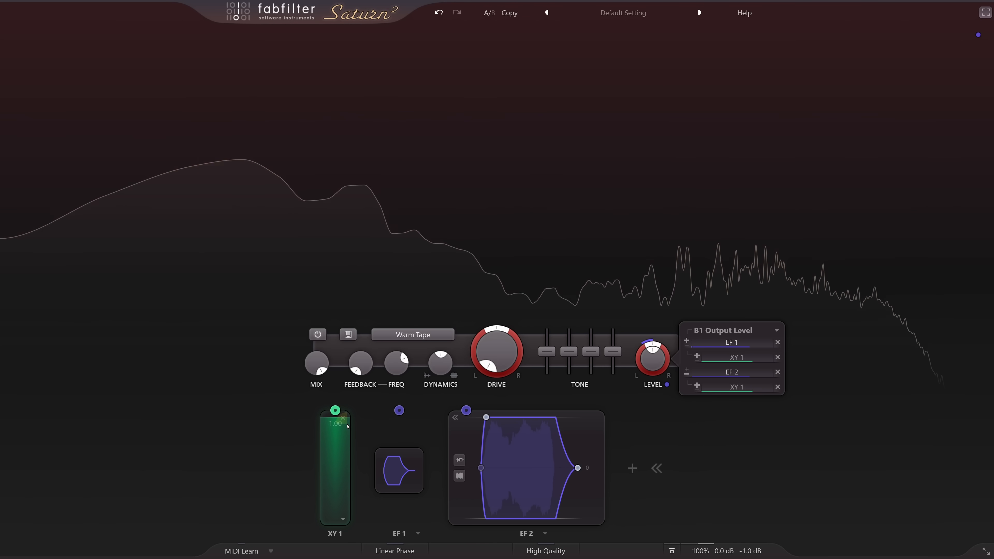
{"action": "left_click_drag", "start_coordinate": [335, 424], "coordinate": [335, 510]}
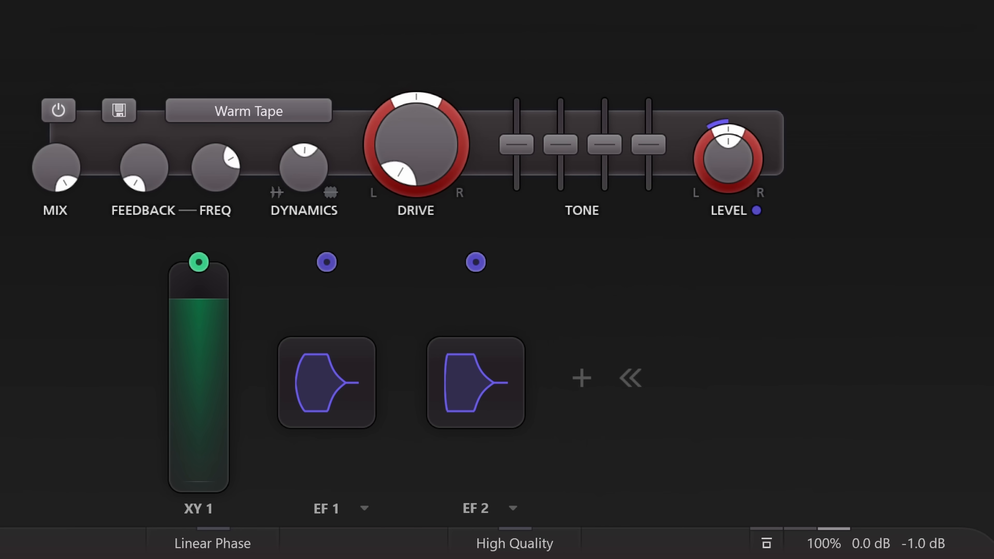
Expand EF 2 and stretch its release out to roughly one second.
{"action": "left_click", "coordinate": [325, 382]}
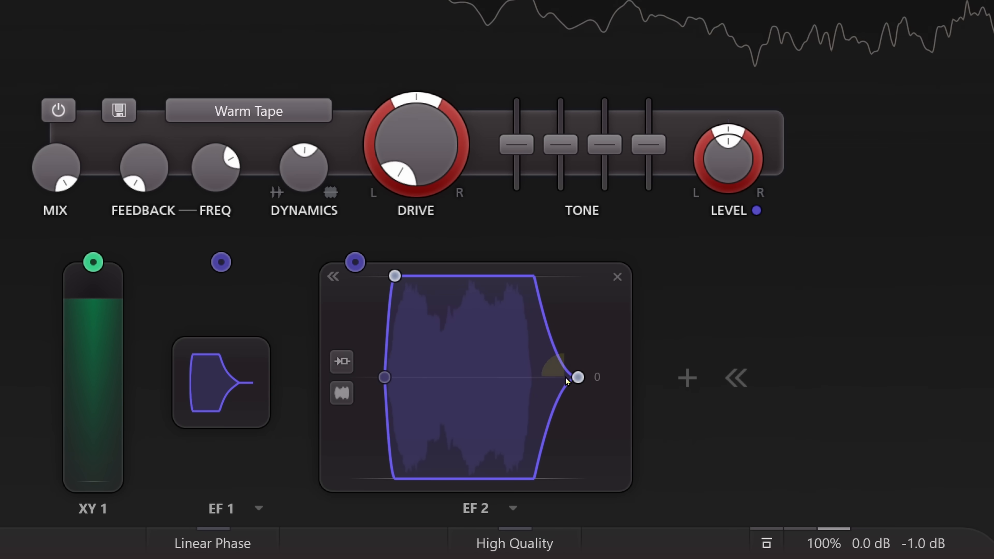
{"action": "left_click_drag", "start_coordinate": [578, 377], "coordinate": [593, 377]}
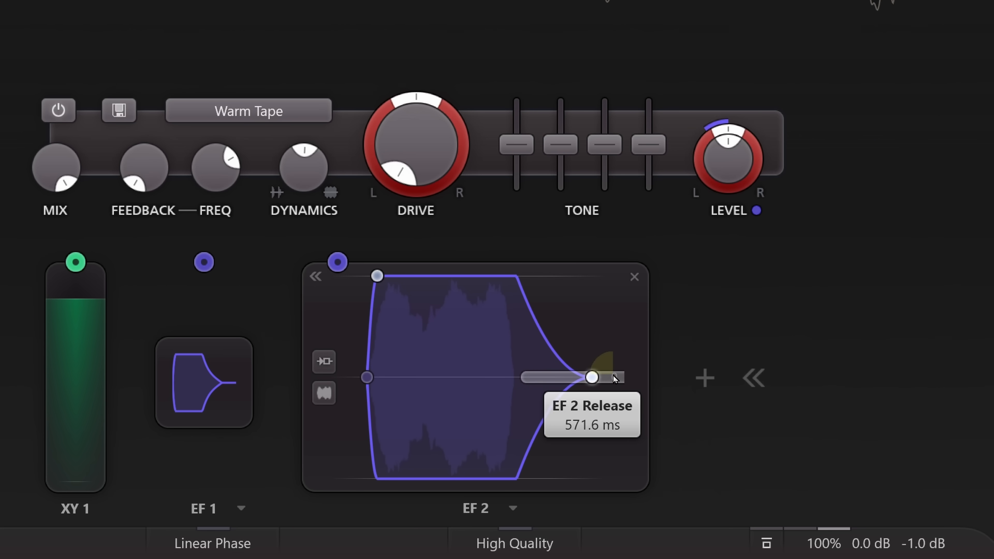
{"action": "left_click_drag", "start_coordinate": [591, 376], "coordinate": [601, 376]}
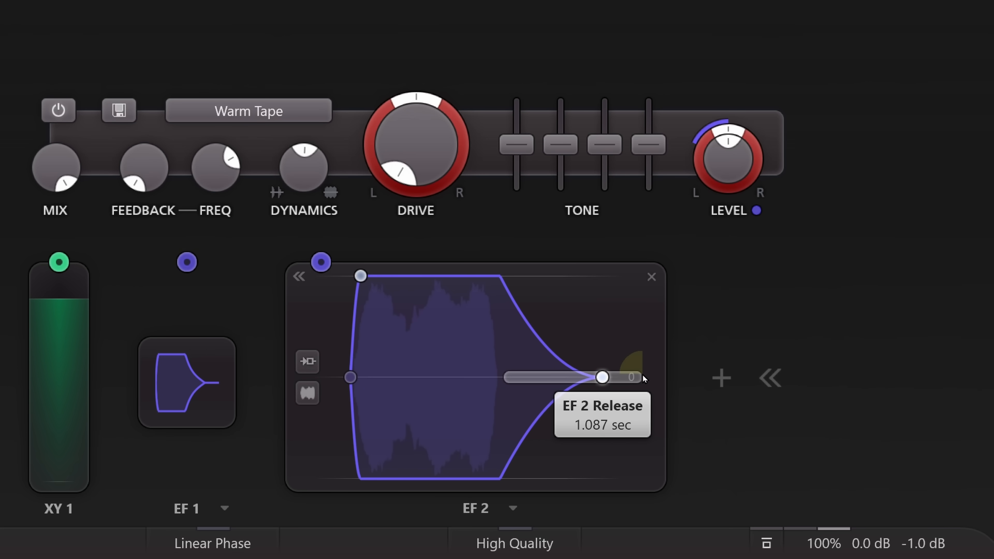
{"action": "left_click_drag", "start_coordinate": [599, 377], "coordinate": [610, 377]}
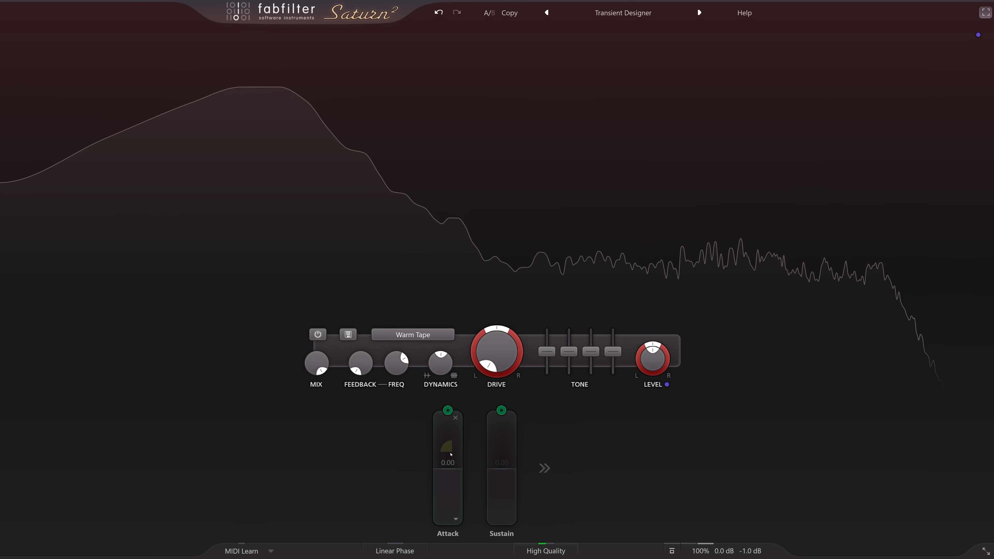
Set the Transient Designer preset's Attack to about 0.46 and Sustain to about 0.61.
{"action": "left_click_drag", "start_coordinate": [447, 453], "coordinate": [447, 431]}
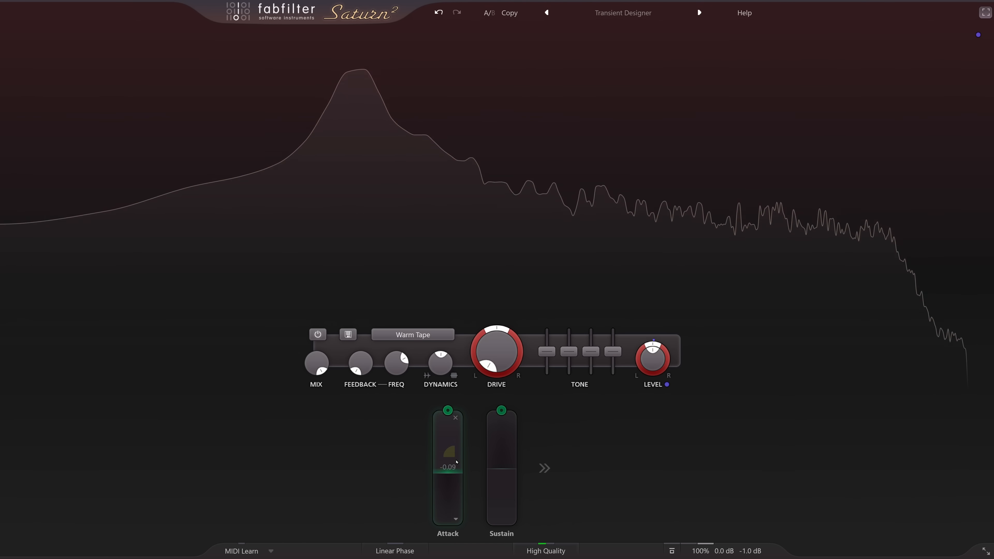
{"action": "left_click_drag", "start_coordinate": [455, 463], "coordinate": [455, 488]}
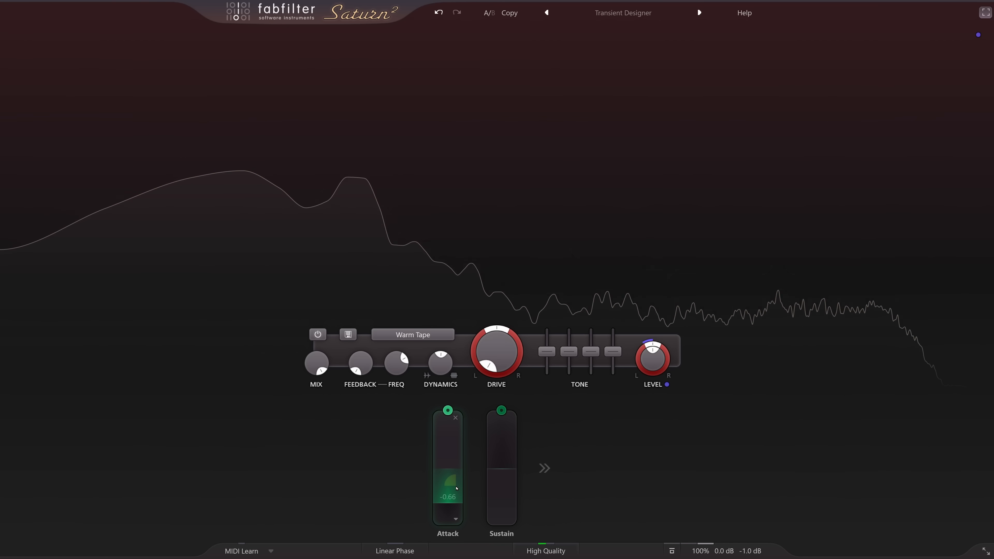
{"action": "left_click_drag", "start_coordinate": [447, 489], "coordinate": [447, 431]}
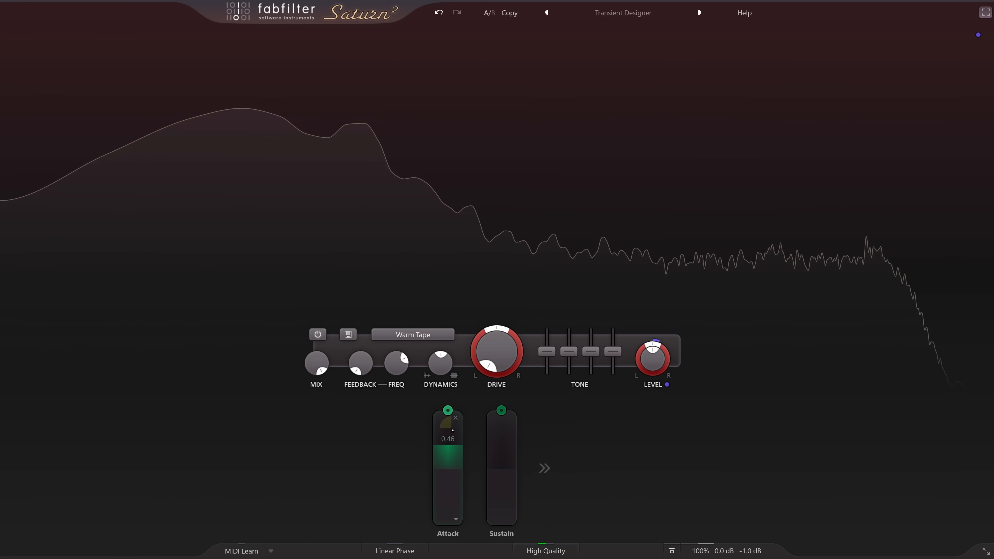
{"action": "left_click_drag", "start_coordinate": [501, 418], "coordinate": [501, 503]}
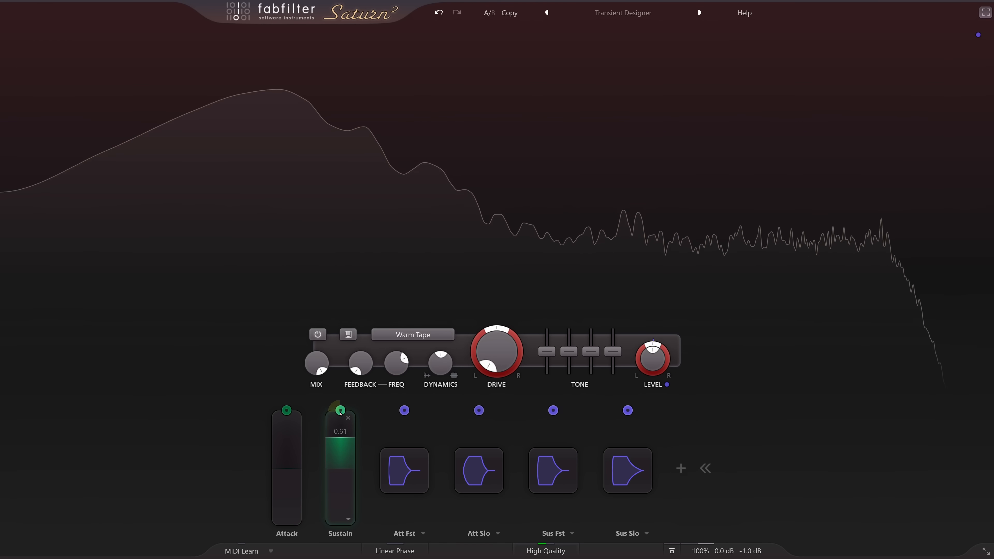
{"action": "left_click_drag", "start_coordinate": [340, 443], "coordinate": [341, 410]}
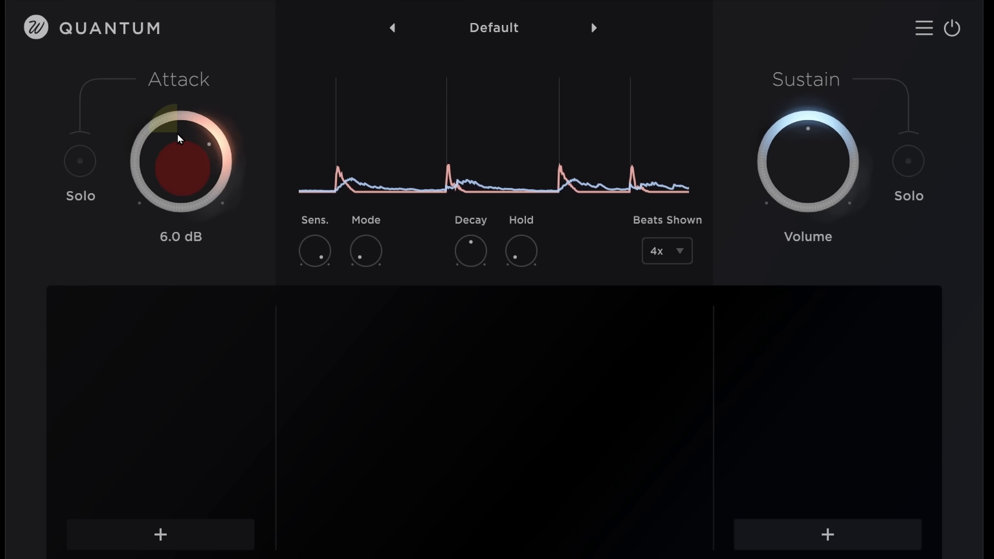
Boost Attack by 6 dB, then solo the attack and sustain portions in turn.
{"action": "left_click_drag", "start_coordinate": [181, 139], "coordinate": [181, 98]}
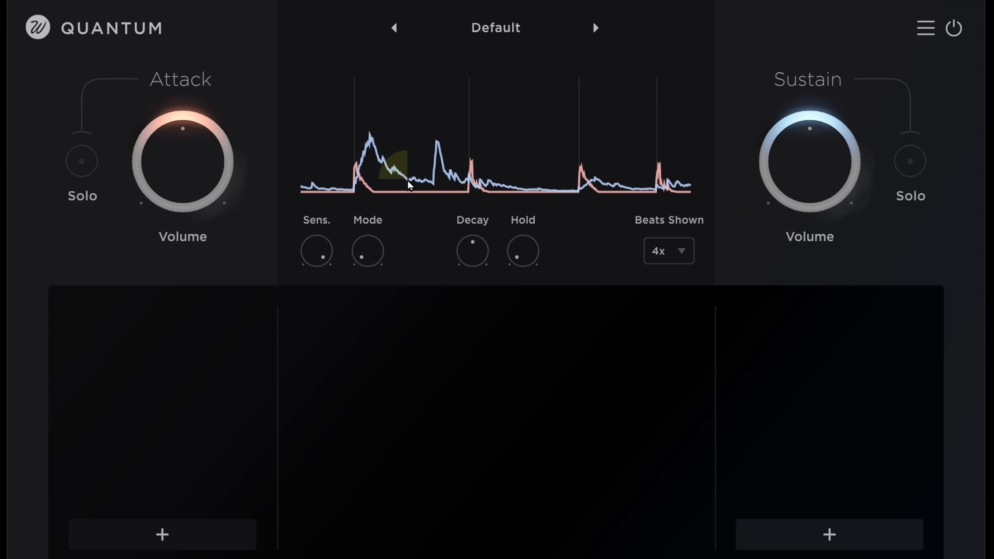
{"action": "left_click", "coordinate": [82, 165]}
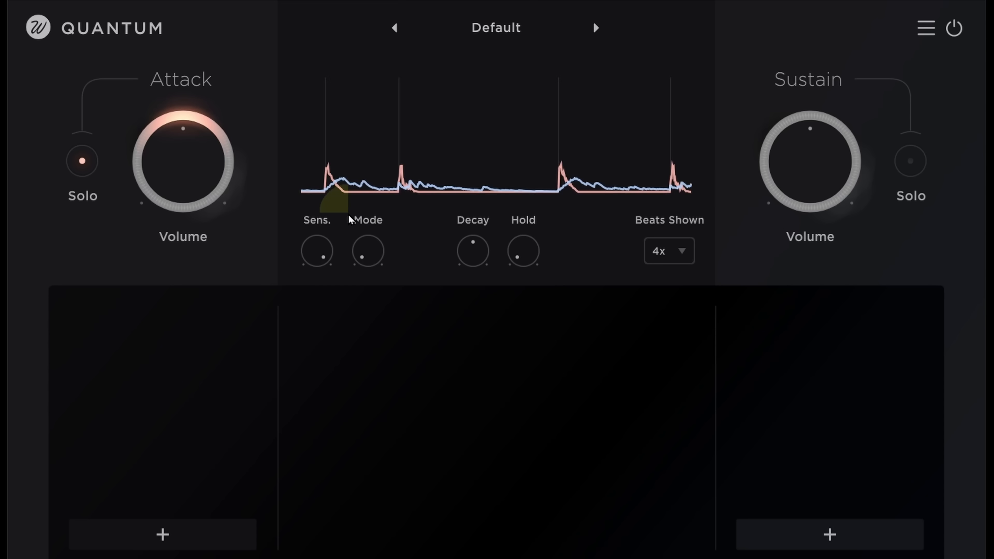
{"action": "left_click", "coordinate": [910, 162]}
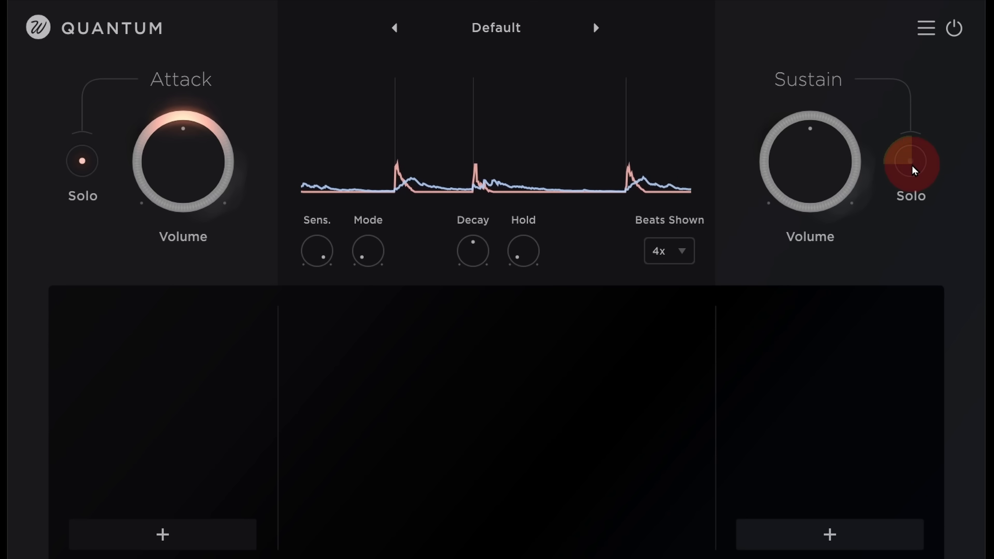
{"action": "left_click", "coordinate": [910, 163]}
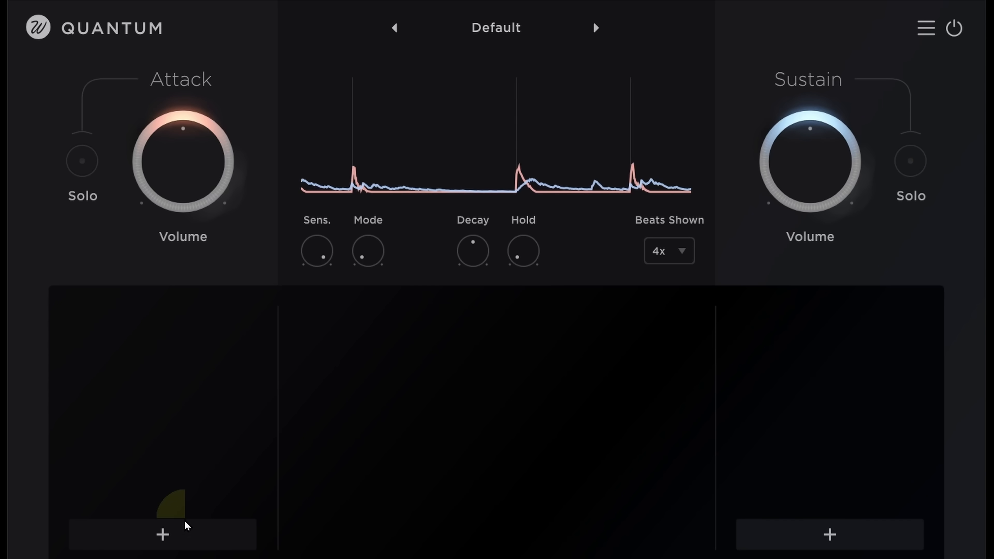
Use the add-effect slots under the attack and sustain chains.
{"action": "left_click", "coordinate": [163, 534]}
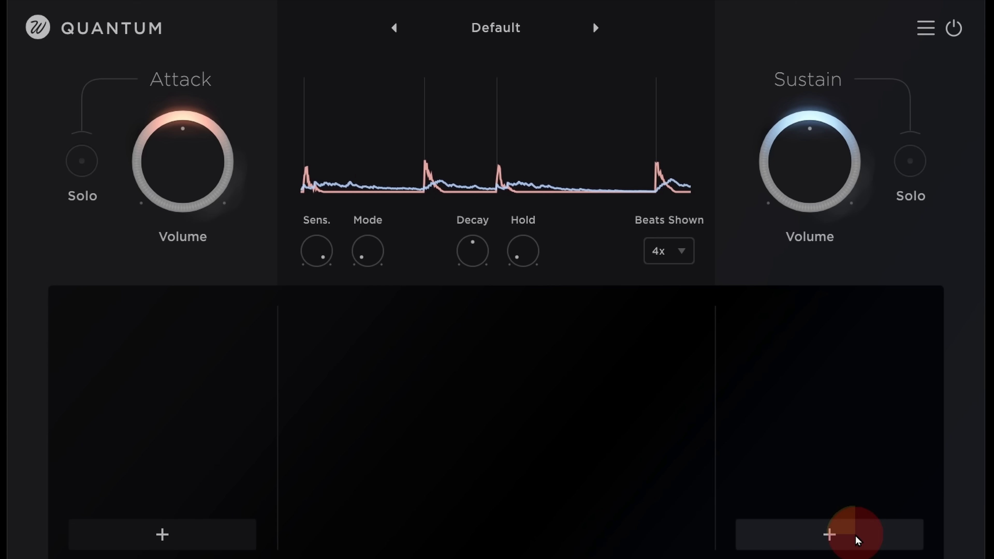
{"action": "left_click", "coordinate": [831, 536]}
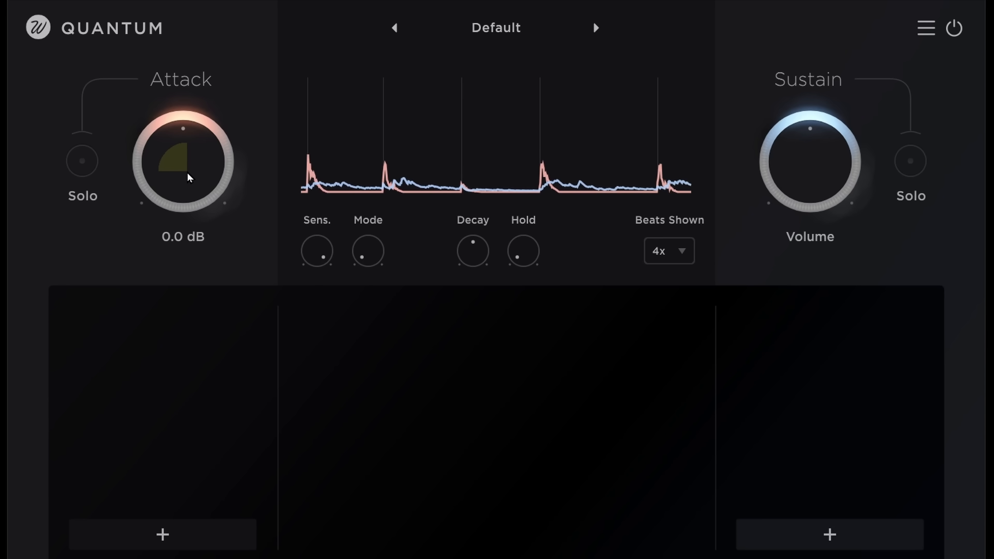
With Sustain reset to 0 dB, push the Attack up from 6 dB to about 10.6 dB.
{"action": "left_click_drag", "start_coordinate": [186, 178], "coordinate": [184, 139]}
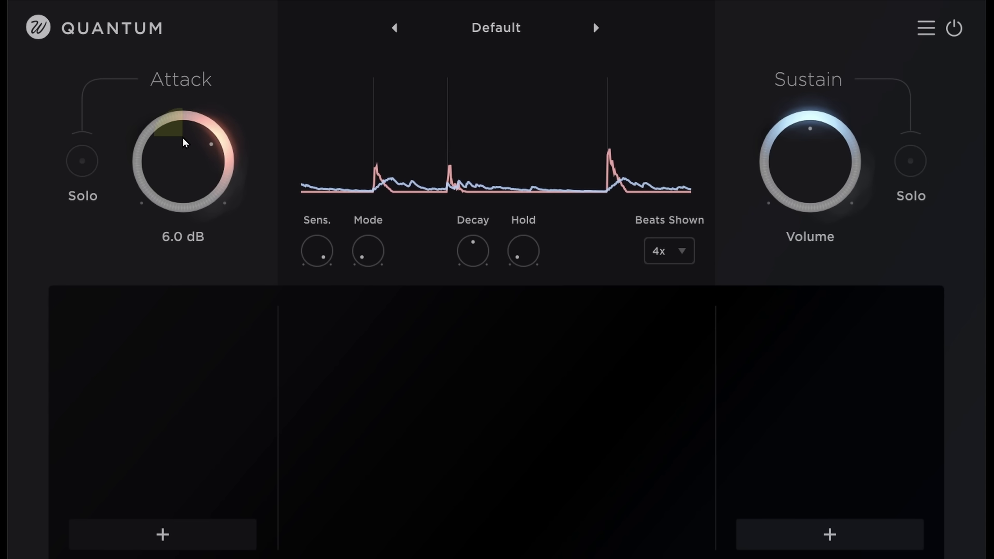
{"action": "left_click_drag", "start_coordinate": [183, 139], "coordinate": [184, 126]}
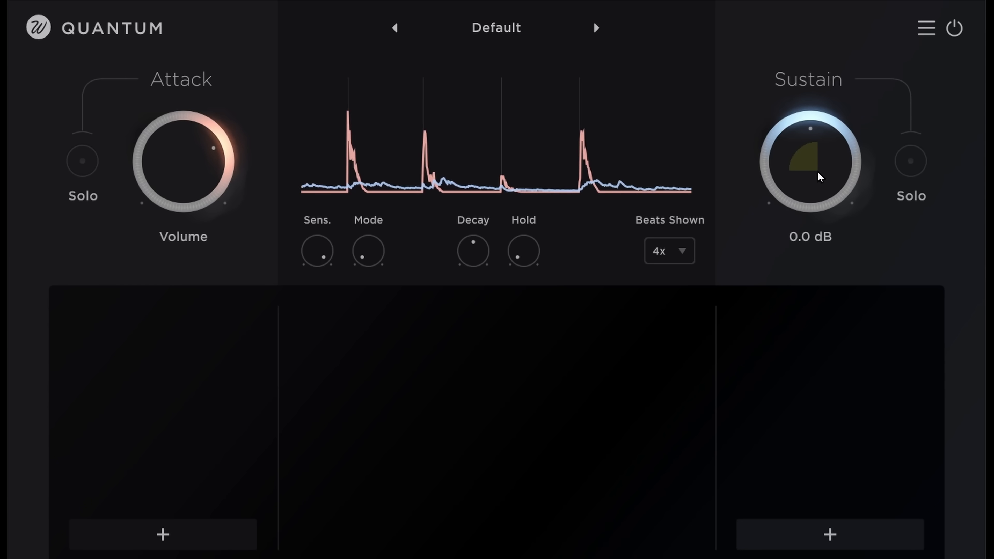
{"action": "left_click", "coordinate": [162, 539]}
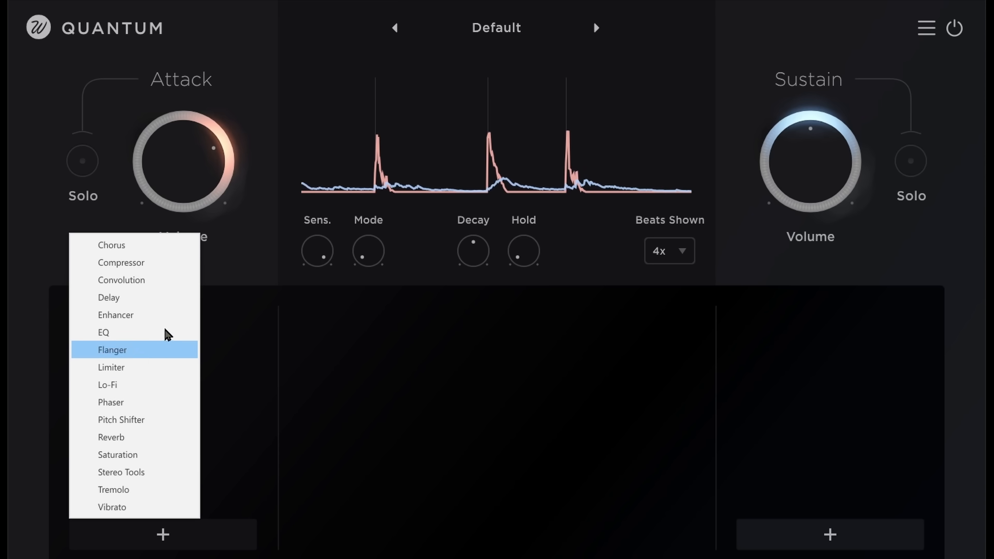
{"action": "mouse_move", "coordinate": [160, 276]}
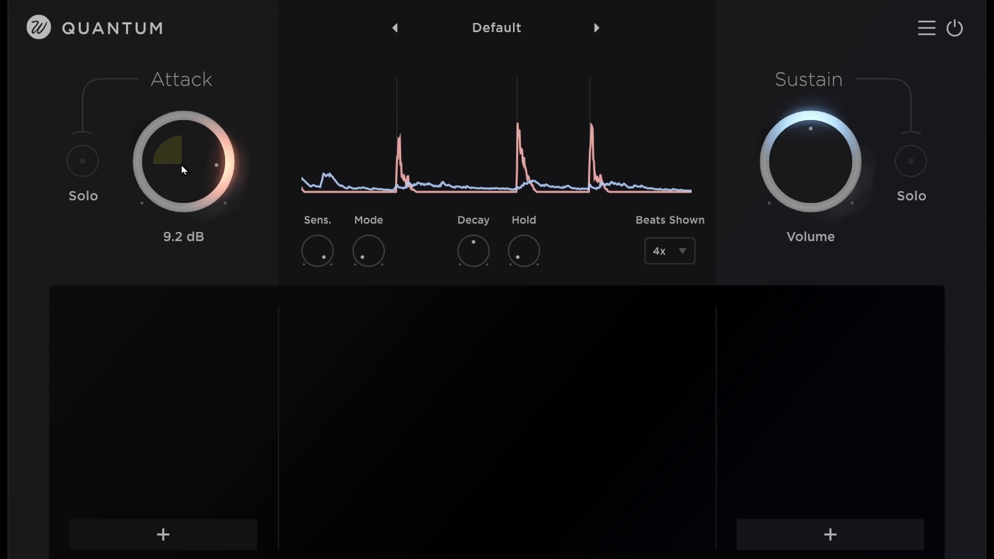
{"action": "left_click_drag", "start_coordinate": [183, 162], "coordinate": [183, 149]}
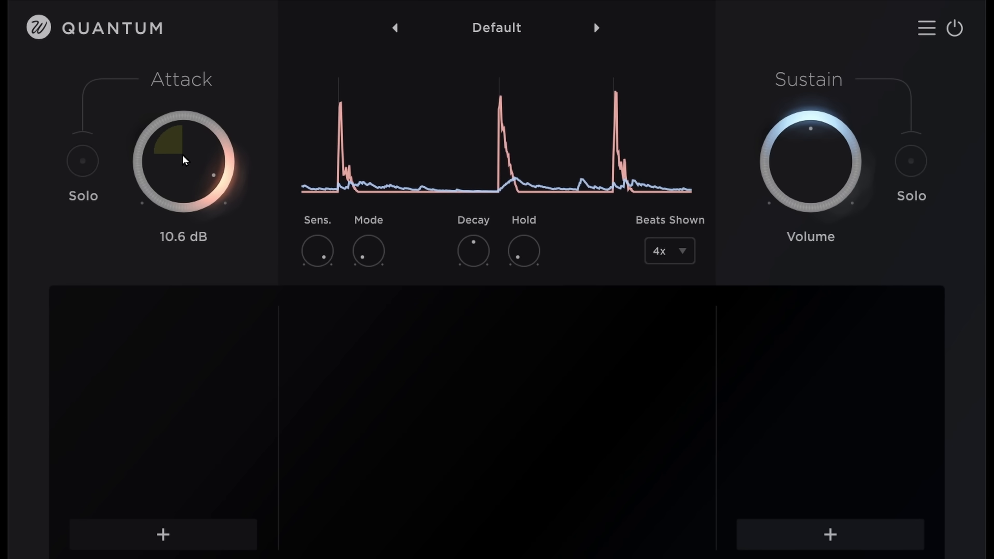
{"action": "left_click_drag", "start_coordinate": [184, 160], "coordinate": [184, 178]}
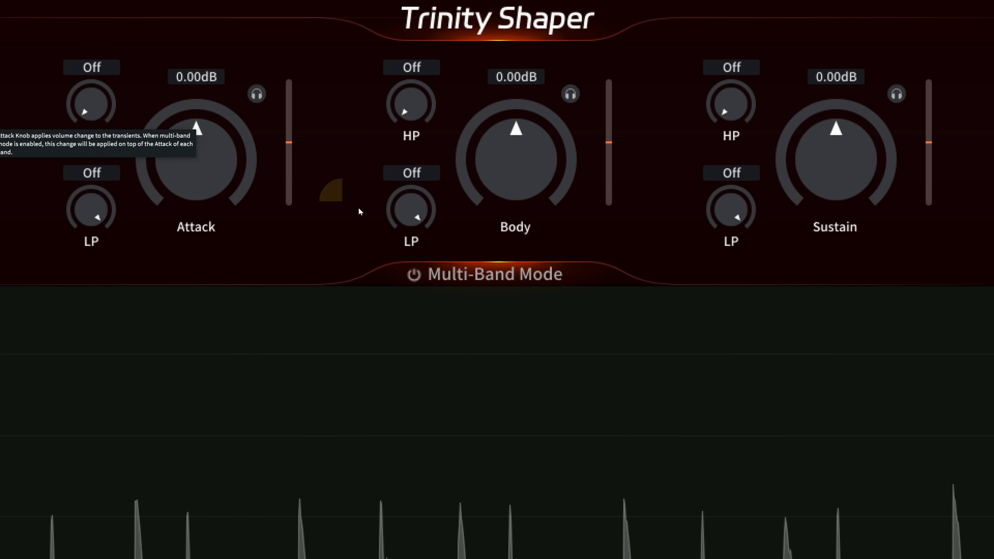
{"action": "mouse_move", "coordinate": [508, 164]}
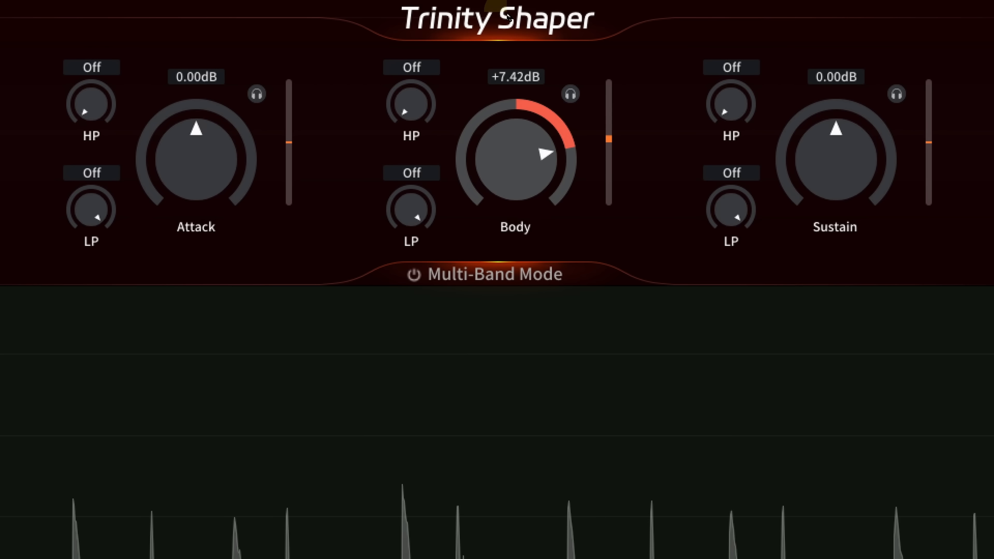
Boost the middle knob by about 7–8 dB and audition the detected attack and sustain content.
{"action": "left_click_drag", "start_coordinate": [545, 155], "coordinate": [545, 127]}
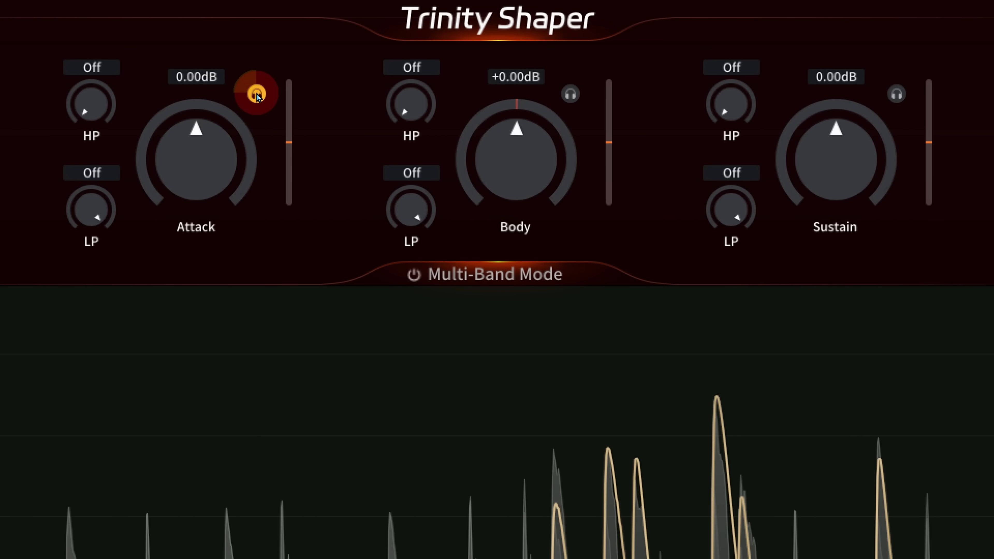
{"action": "mouse_move", "coordinate": [255, 93]}
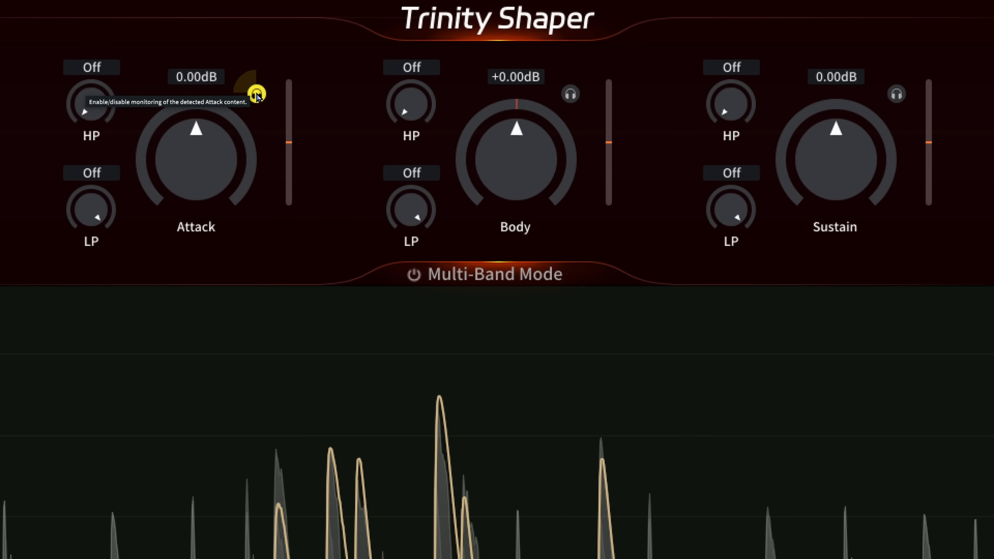
{"action": "left_click", "coordinate": [256, 93]}
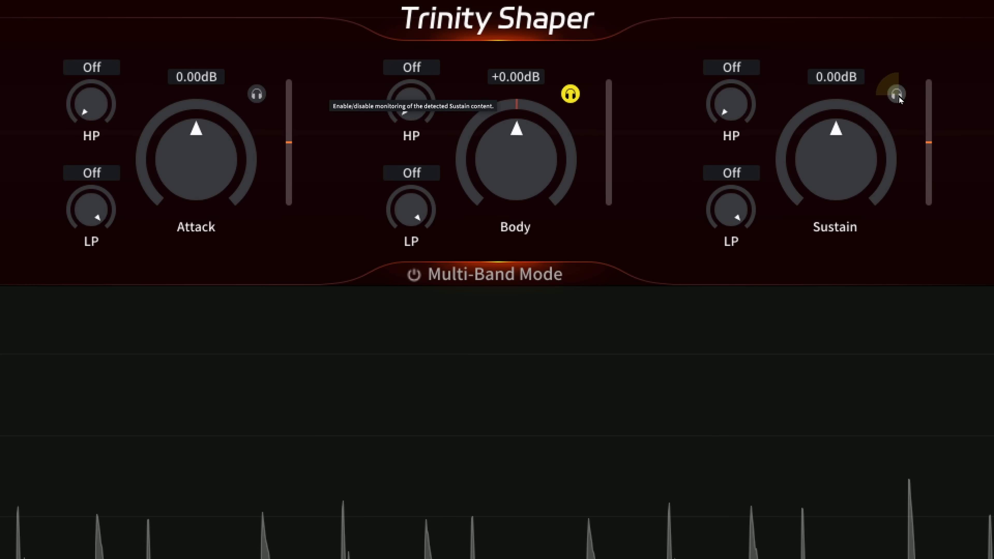
{"action": "left_click", "coordinate": [895, 94]}
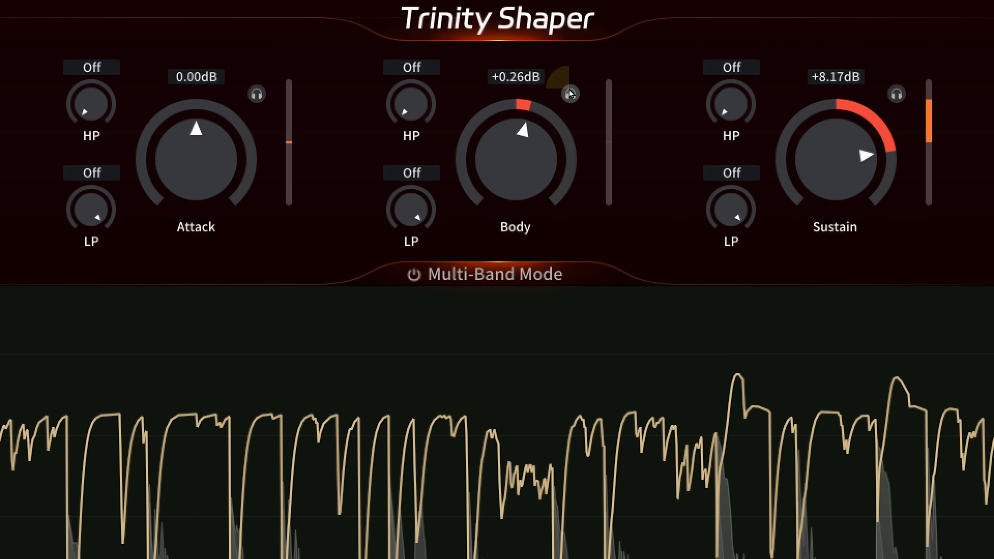
{"action": "mouse_move", "coordinate": [567, 94]}
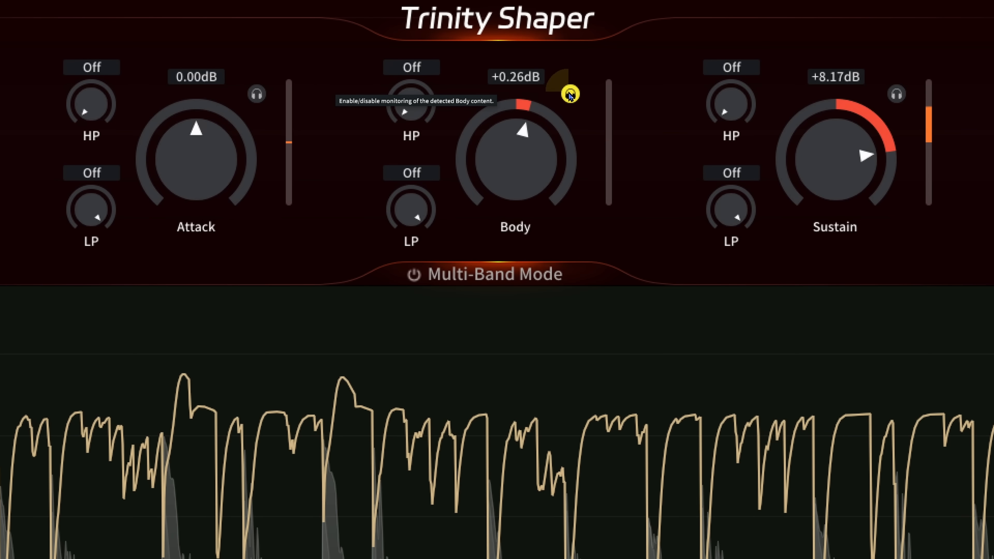
{"action": "mouse_move", "coordinate": [554, 115]}
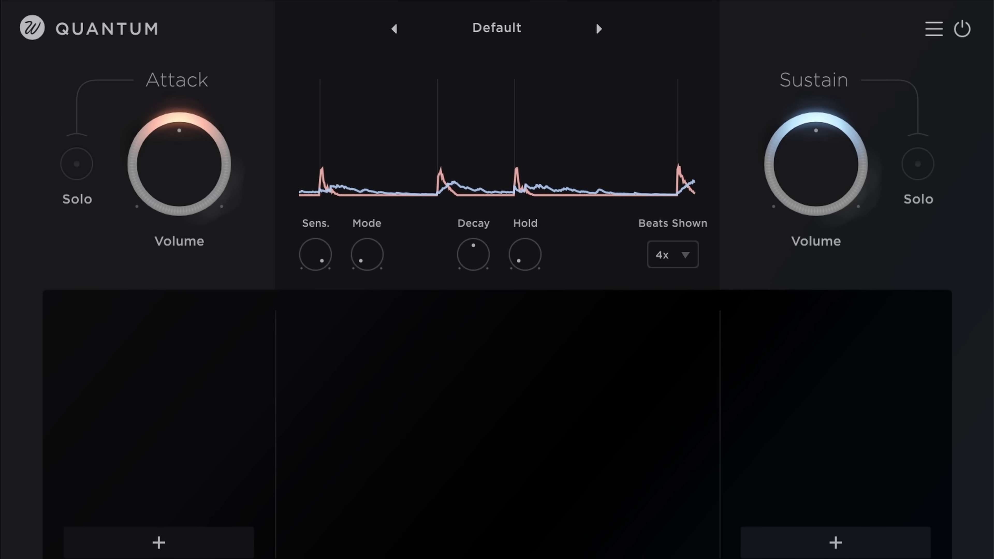
Solo the attack portion and lower the Sens. detection sensitivity from 100%.
{"action": "left_click", "coordinate": [75, 164]}
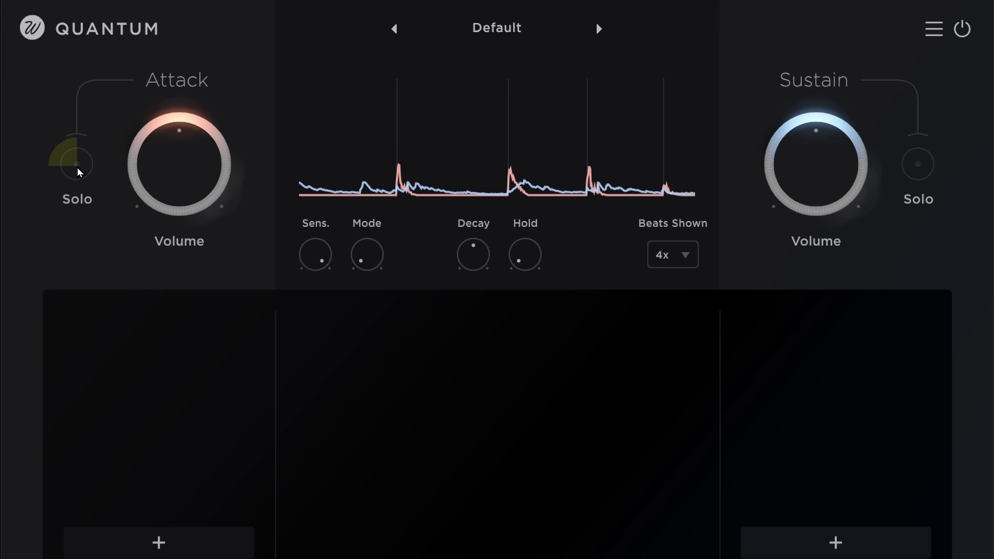
{"action": "left_click", "coordinate": [76, 163]}
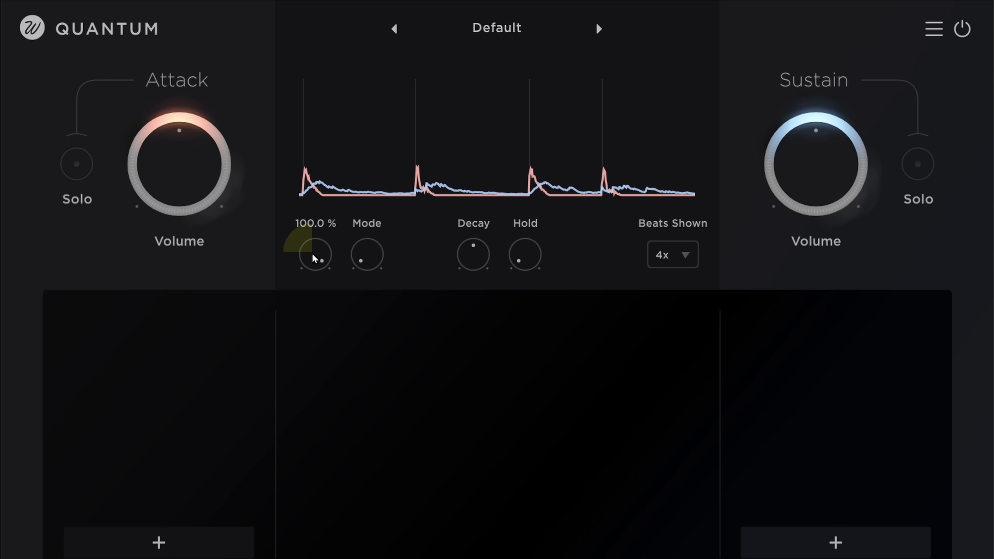
{"action": "left_click_drag", "start_coordinate": [315, 254], "coordinate": [295, 347]}
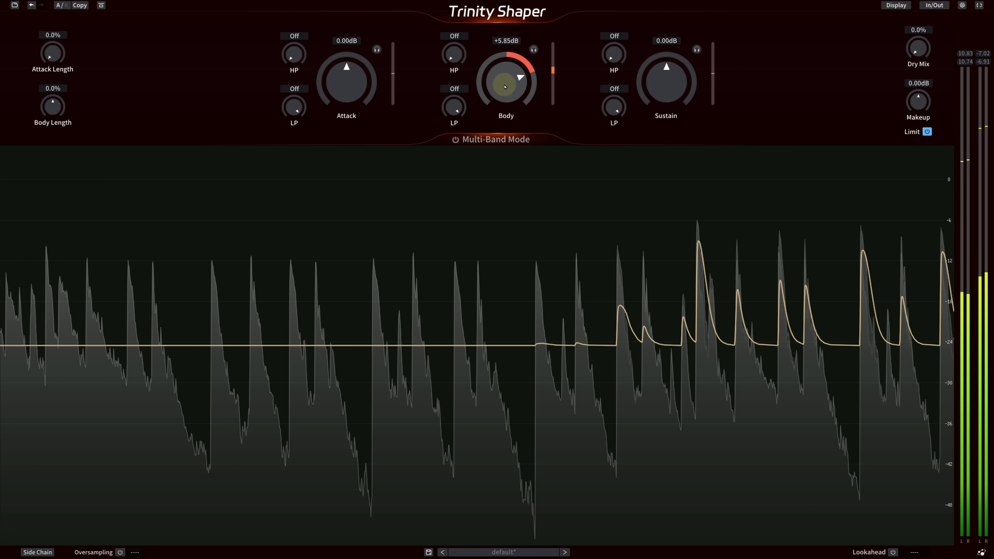
{"action": "mouse_move", "coordinate": [505, 87]}
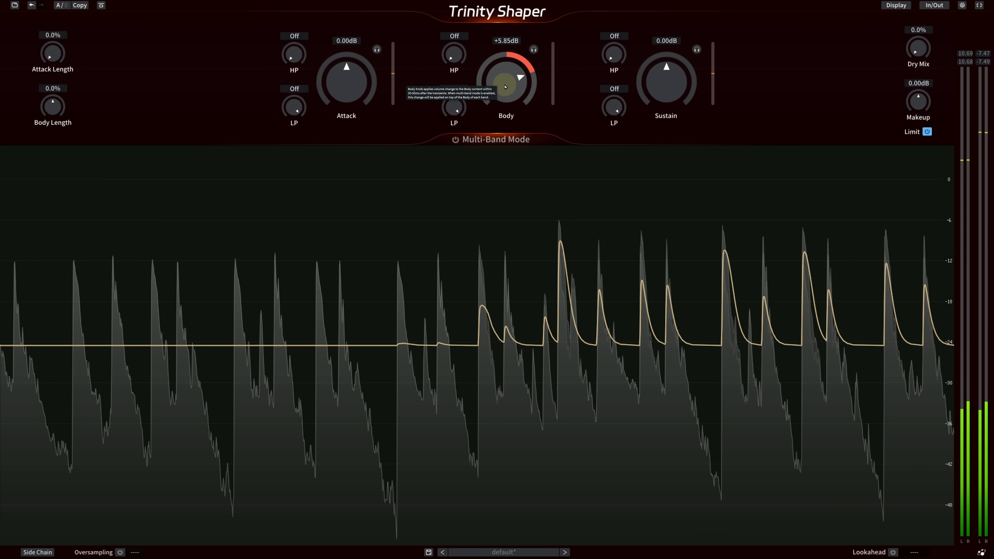